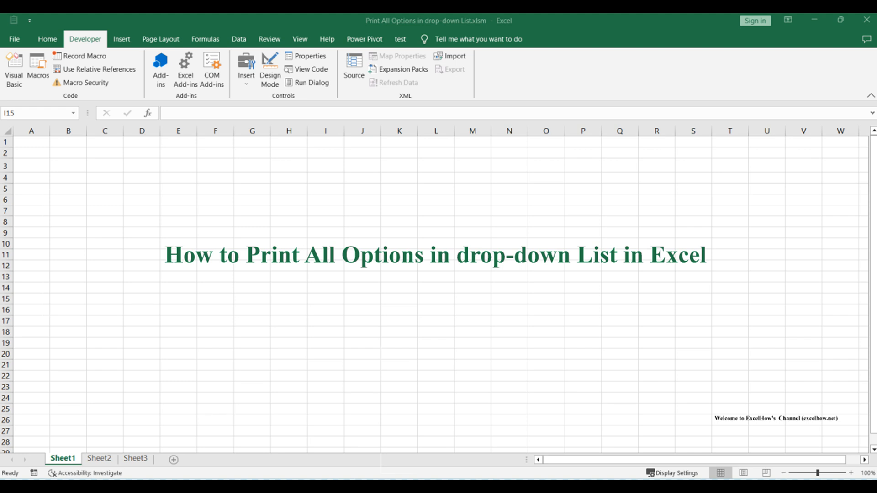
Switch to Sheet2 with the city list and the Denver drop-down in B1
{"action": "left_click", "coordinate": [100, 458]}
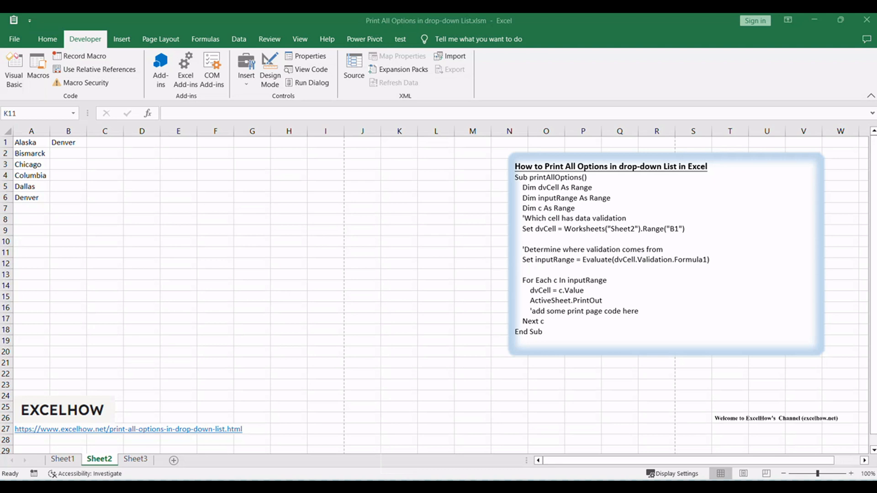
{"action": "mouse_move", "coordinate": [858, 349]}
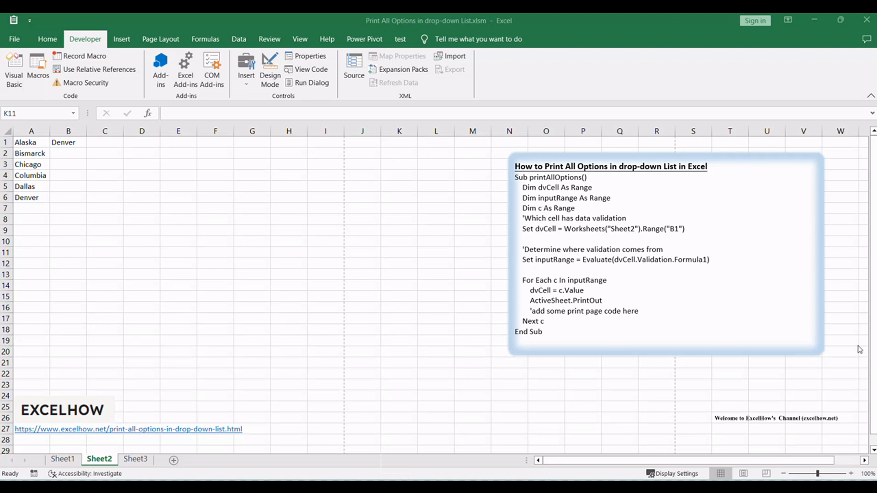
{"action": "left_click", "coordinate": [399, 252]}
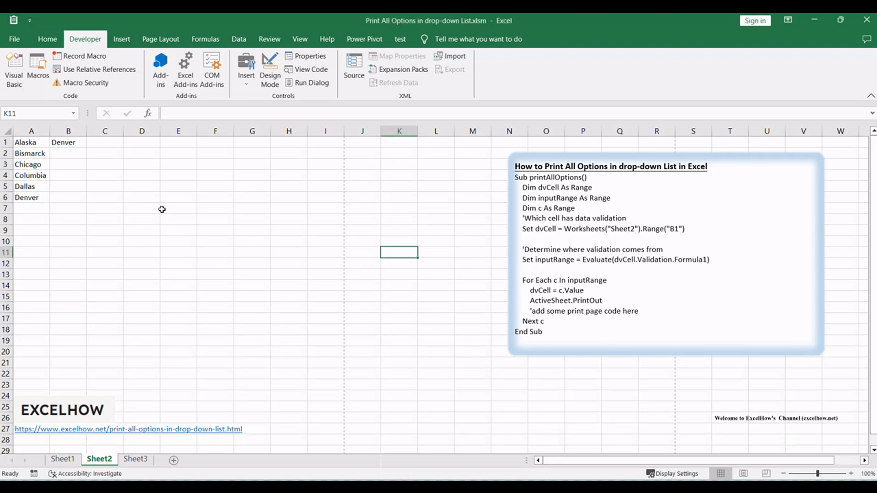
{"action": "left_click", "coordinate": [91, 142]}
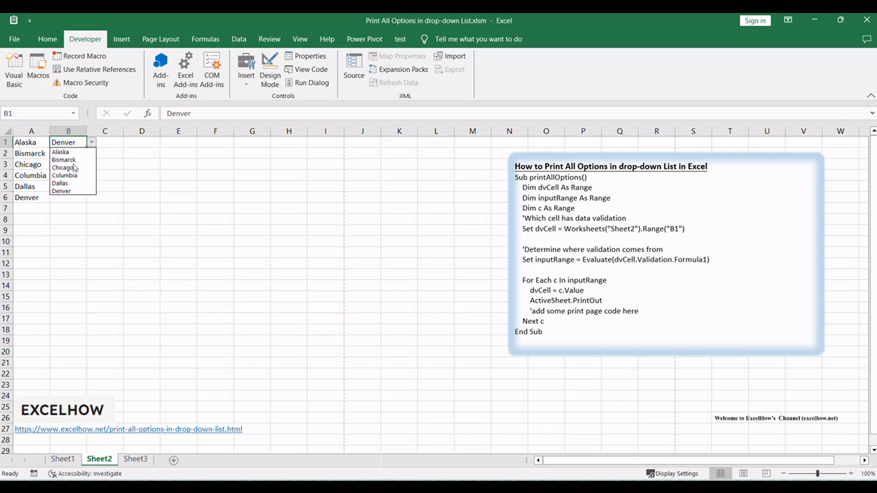
{"action": "mouse_move", "coordinate": [65, 175]}
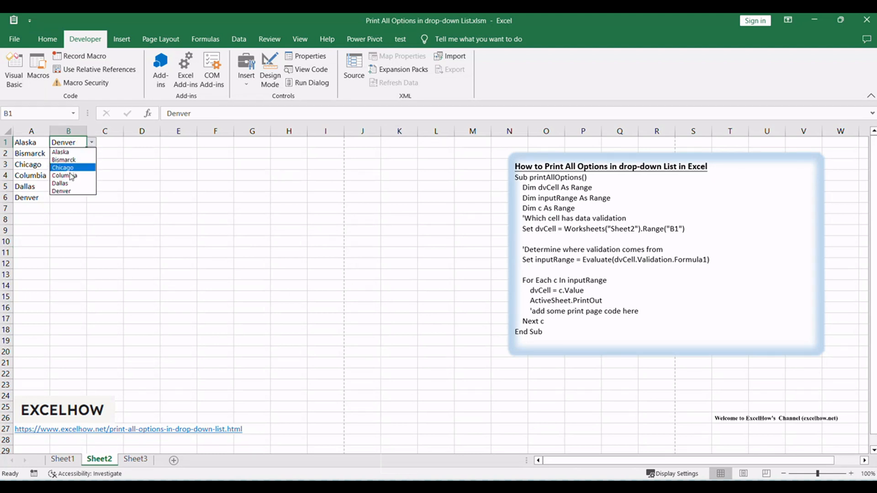
{"action": "mouse_move", "coordinate": [68, 175]}
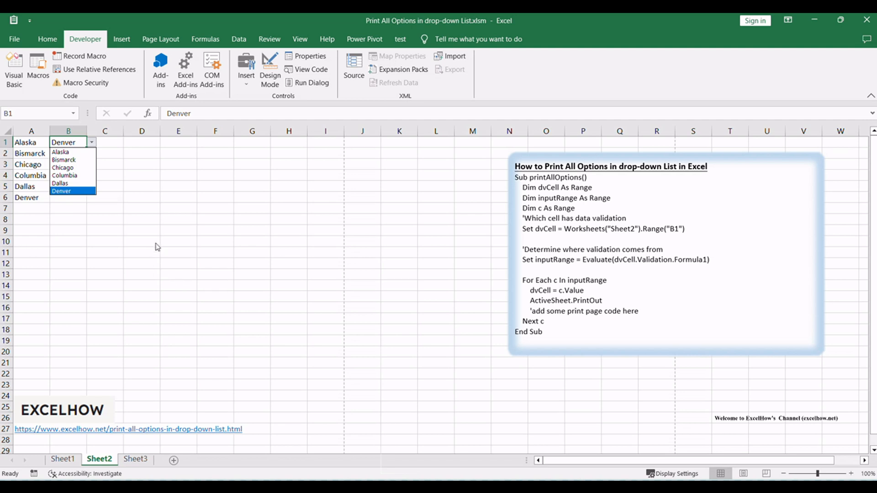
{"action": "left_click", "coordinate": [61, 191]}
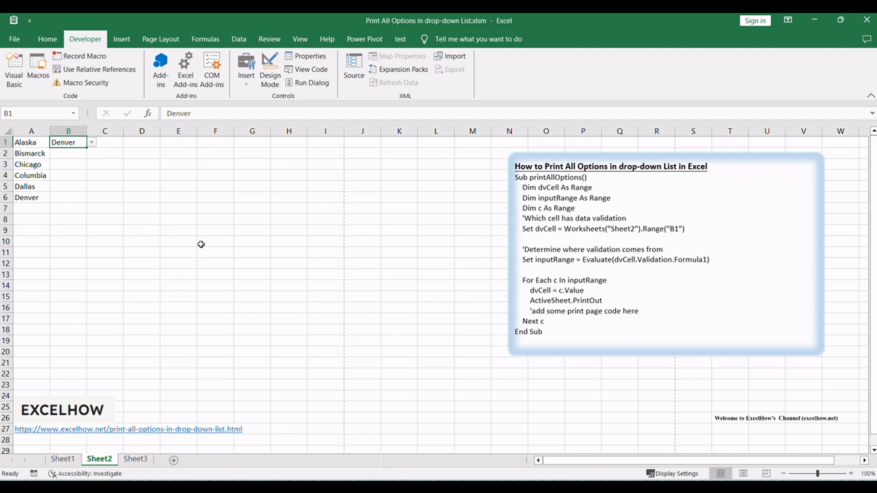
{"action": "mouse_move", "coordinate": [302, 271]}
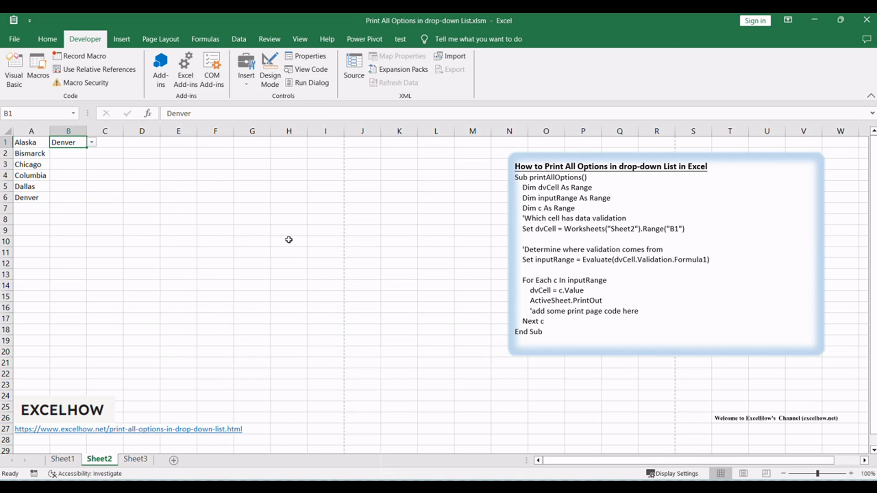
{"action": "left_click", "coordinate": [289, 241]}
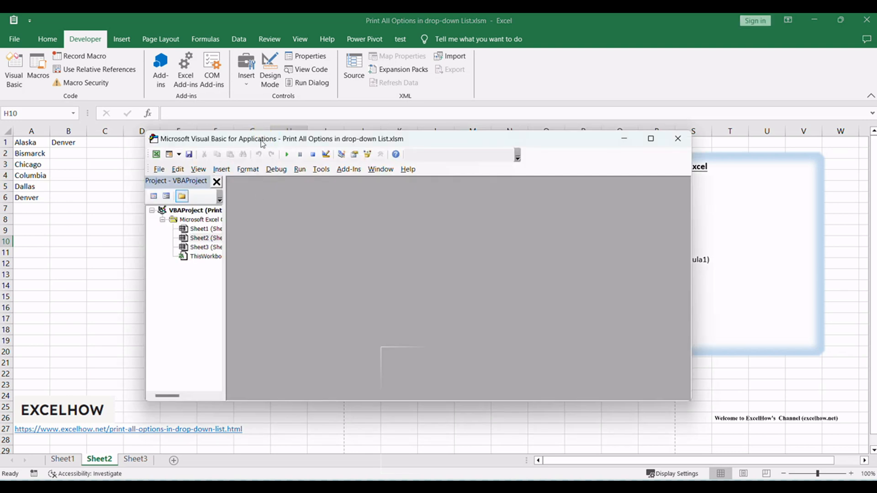
Insert a new code module (Module1) into the VBA project
{"action": "left_click", "coordinate": [221, 169]}
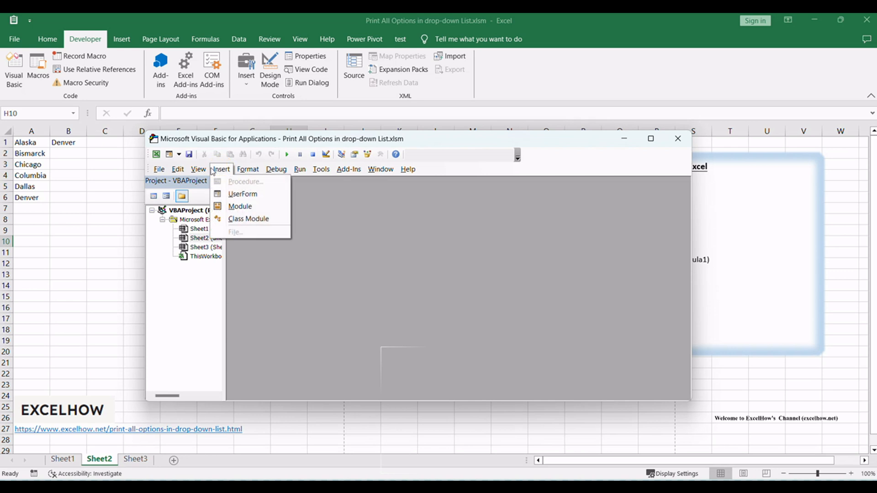
{"action": "mouse_move", "coordinate": [251, 207]}
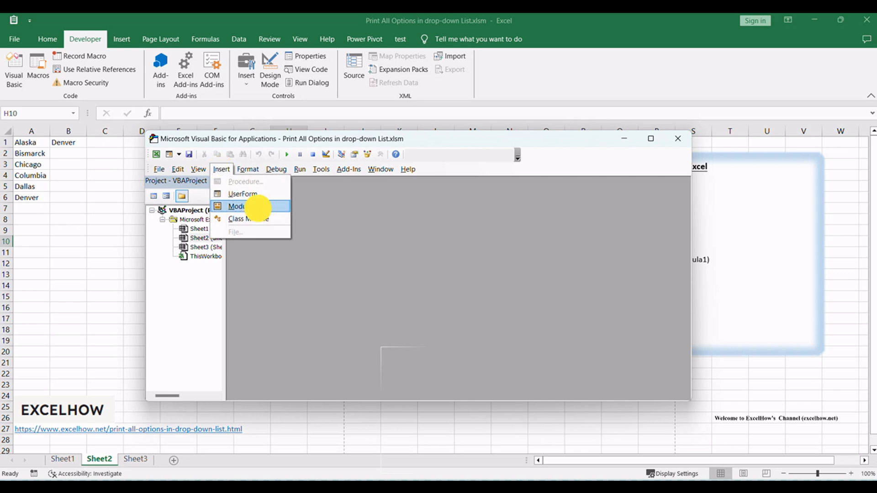
{"action": "left_click", "coordinate": [237, 206]}
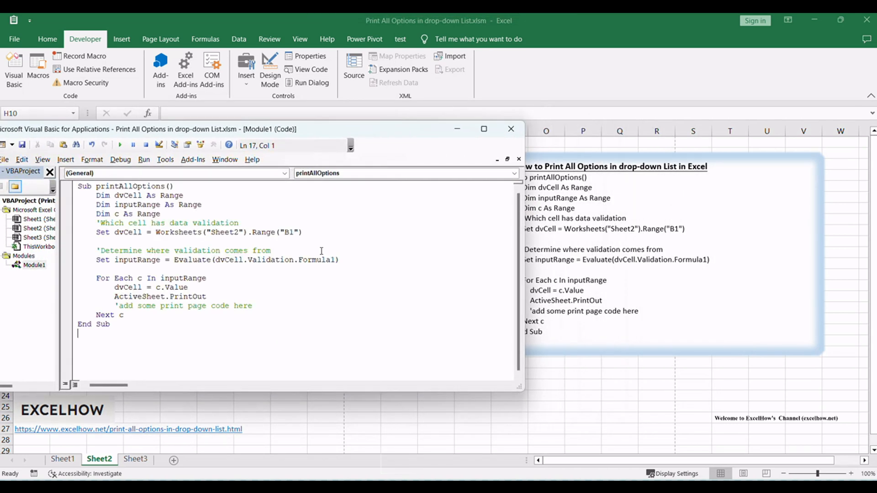
Select all the macro code and leave the VBA editor for Excel's Sheet2
{"action": "key", "text": "ctrl+a"}
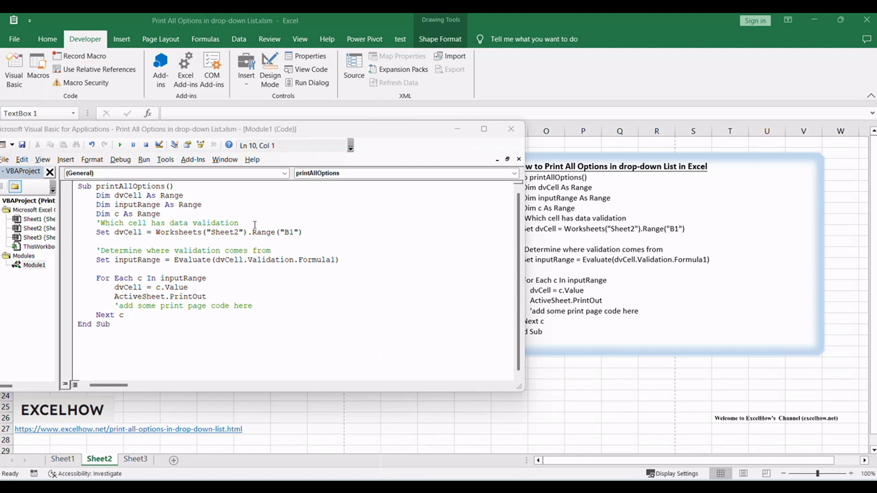
{"action": "double_click", "coordinate": [224, 232]}
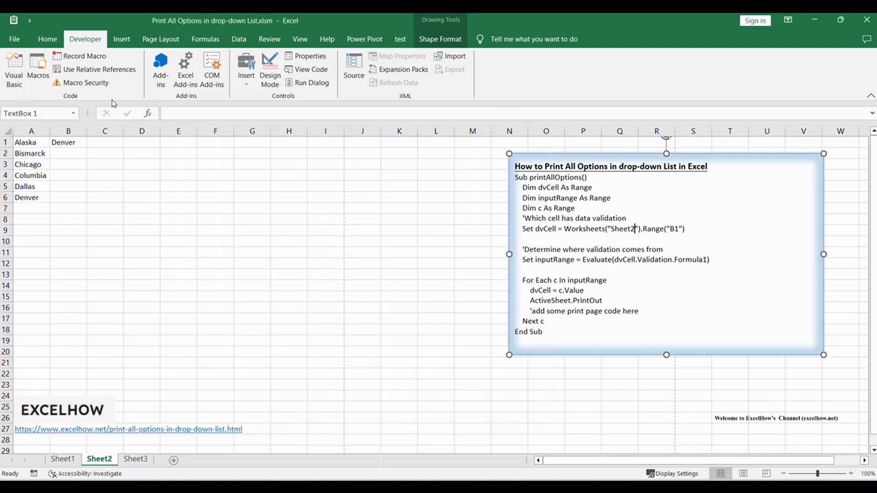
Run the printAllOptions macro from the Macros list
{"action": "left_click", "coordinate": [249, 220]}
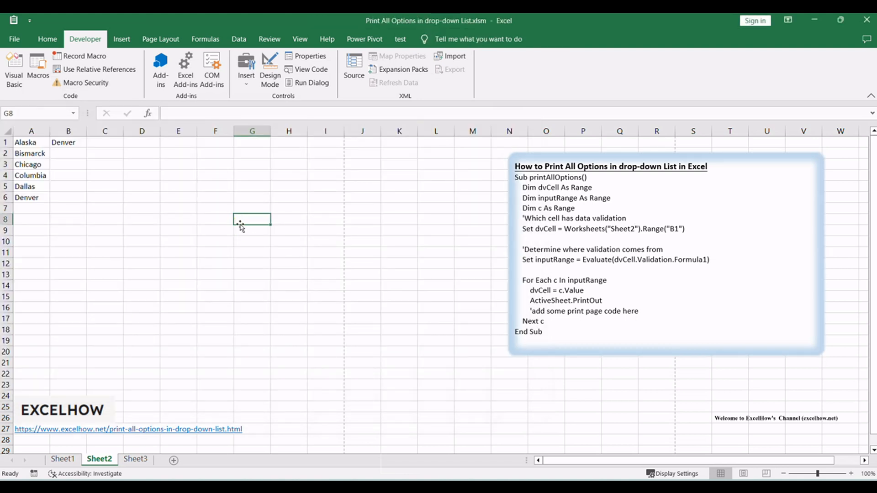
{"action": "left_click", "coordinate": [36, 68]}
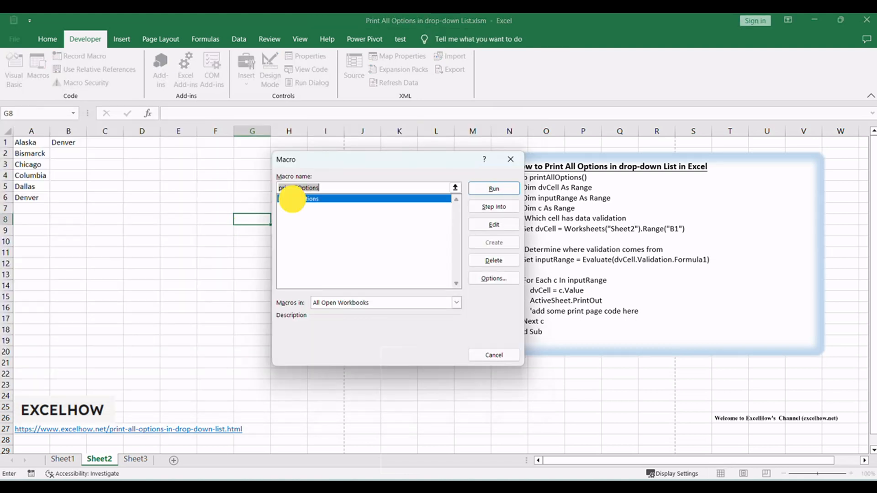
{"action": "left_click", "coordinate": [493, 188]}
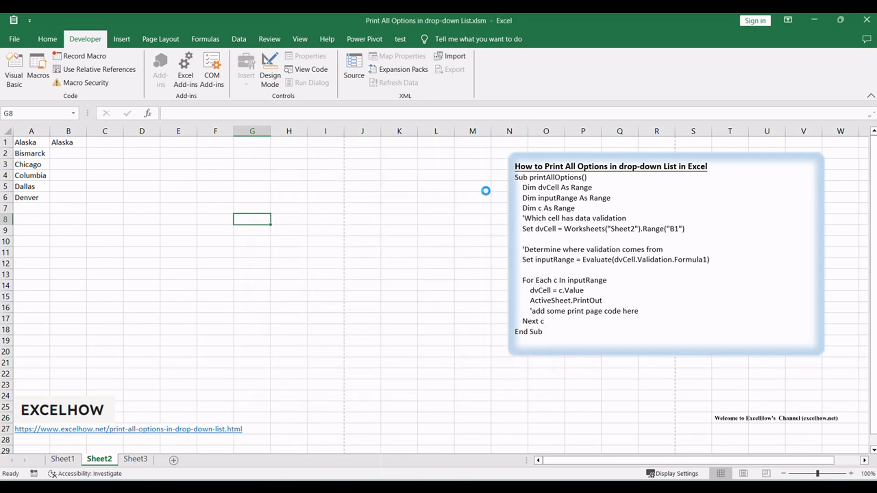